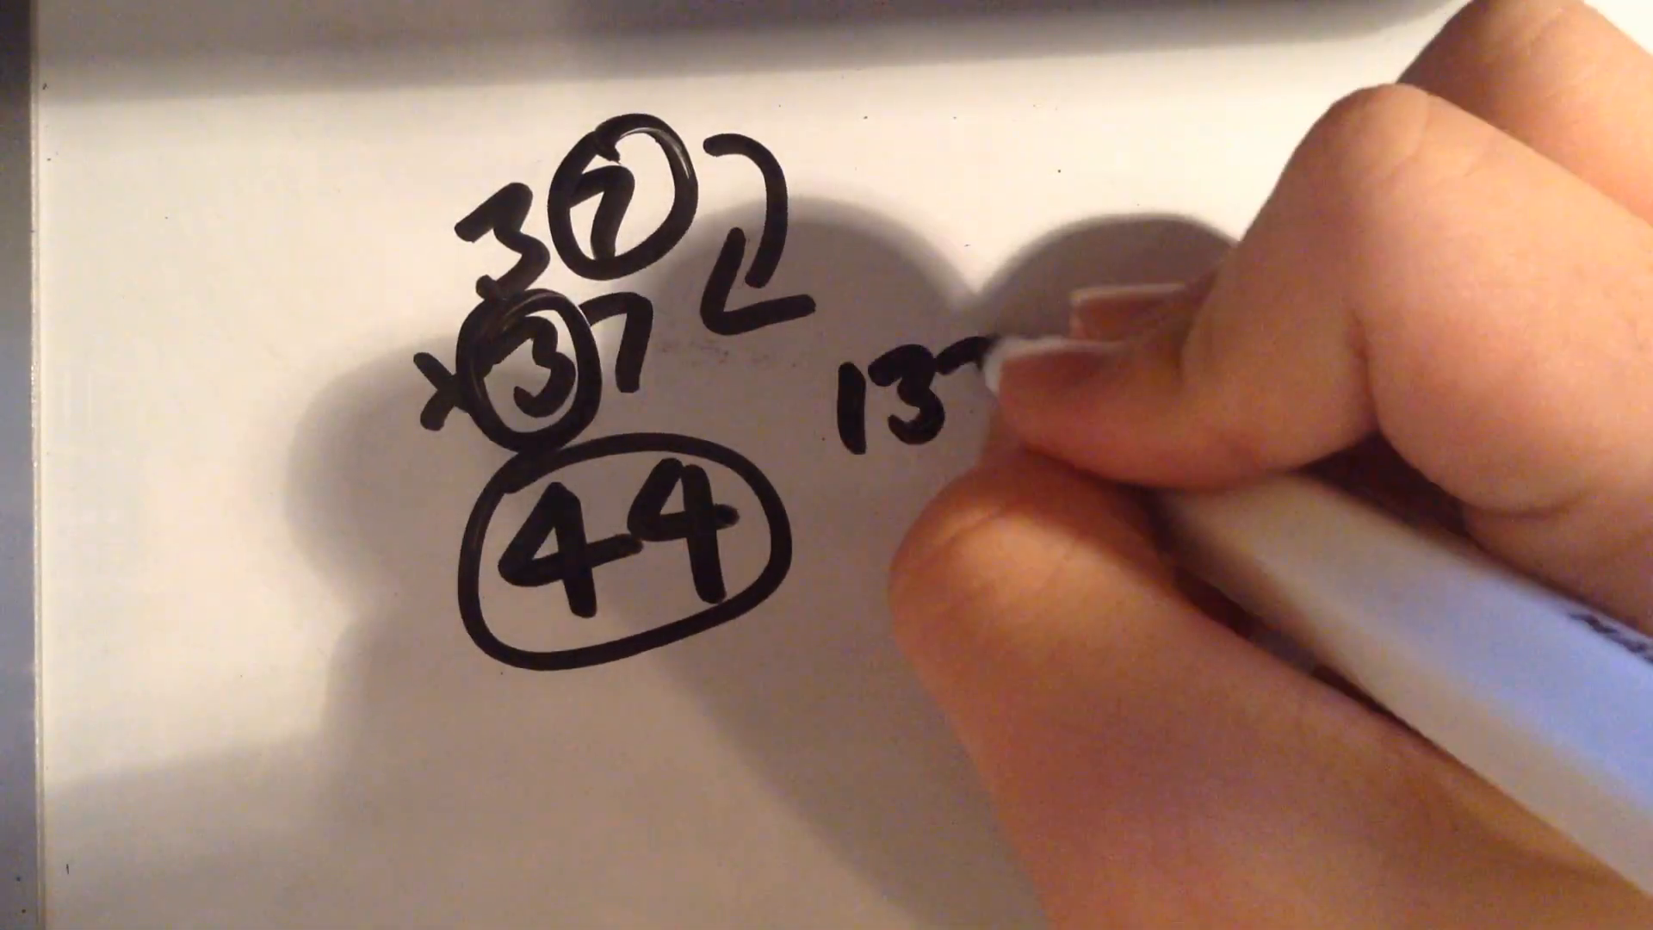
type("20")
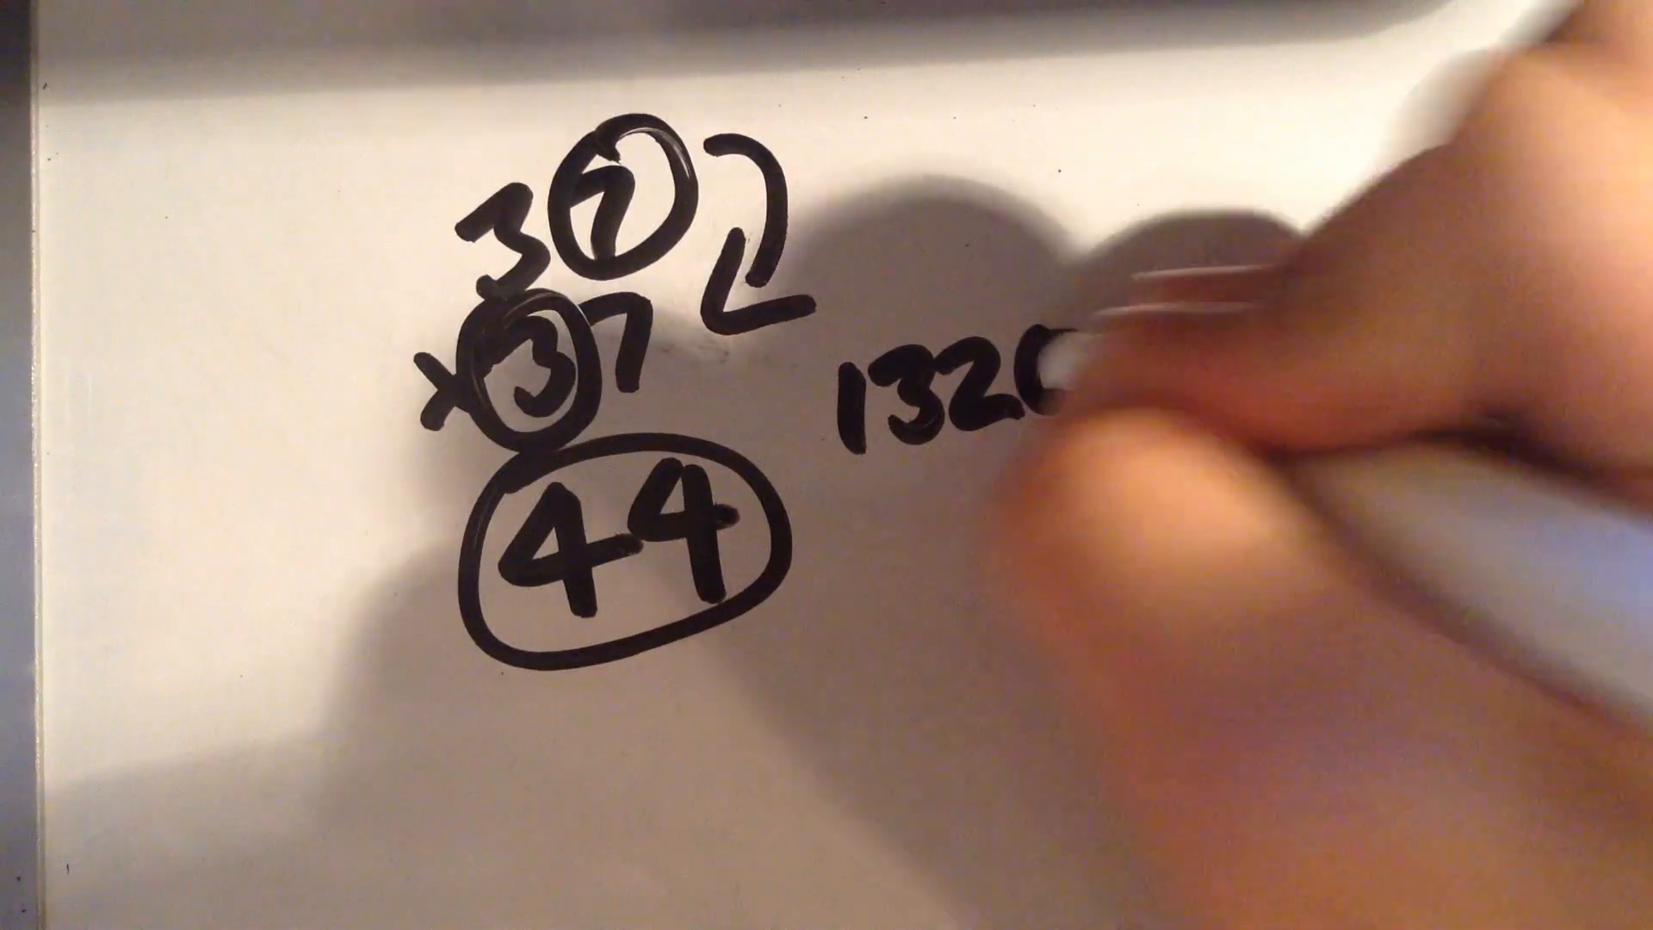